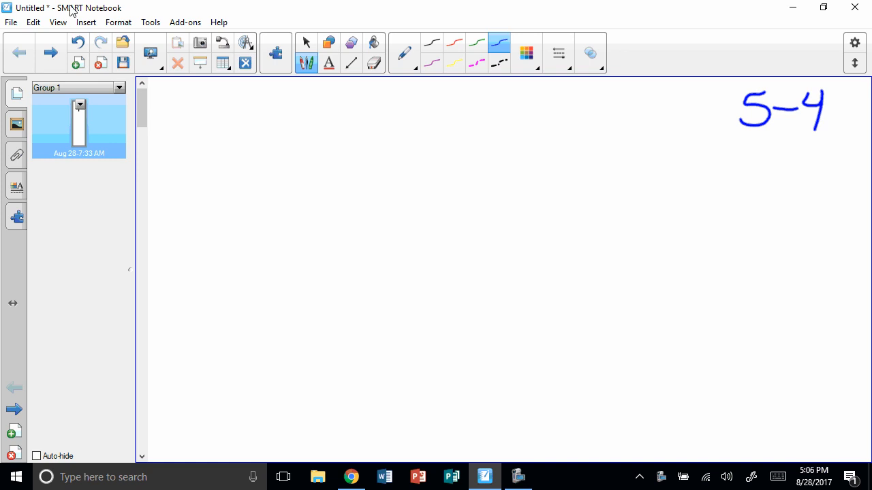
Handwrite the underlined title 'Distributive Property' at the top of the page.
drag(234, 95, 248, 125)
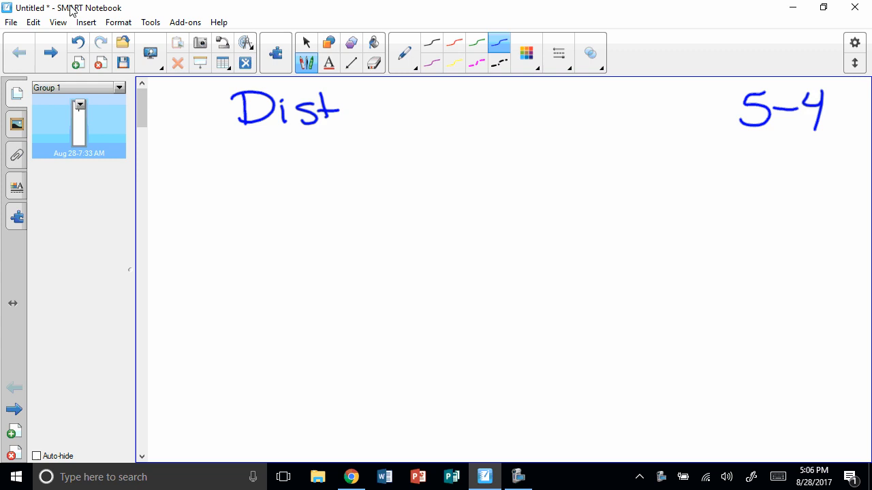
drag(337, 109, 420, 109)
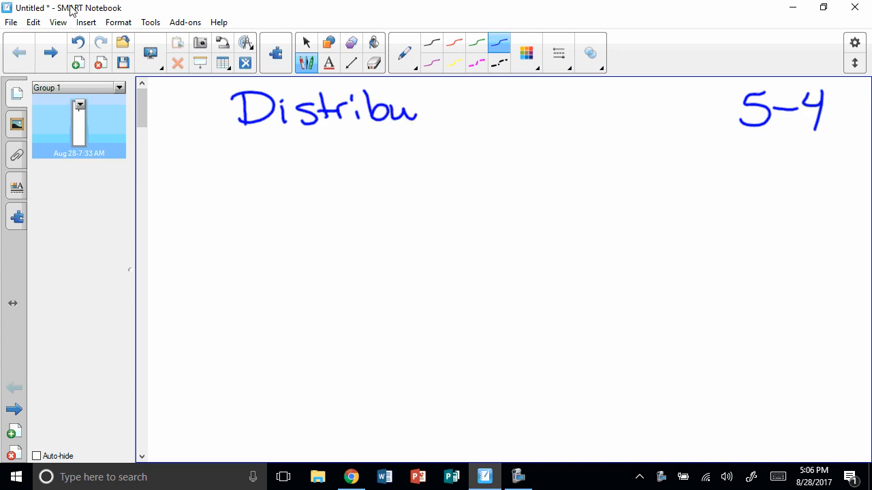
drag(416, 109, 497, 109)
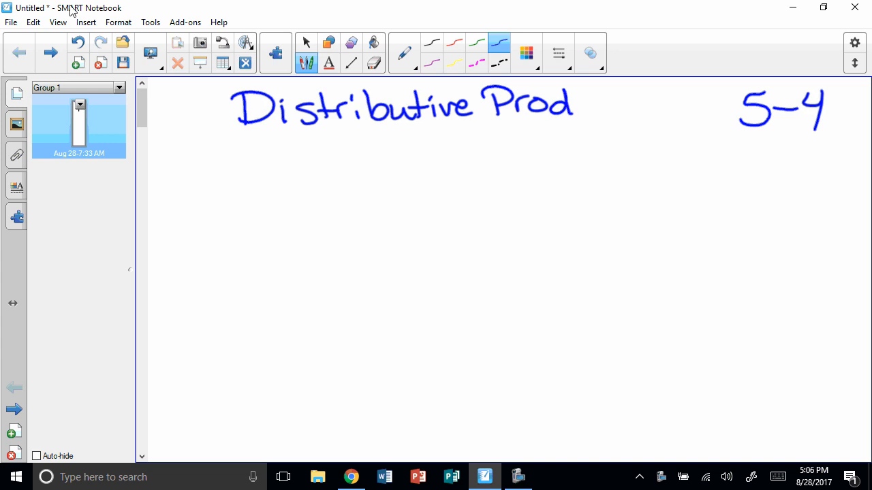
click(373, 43)
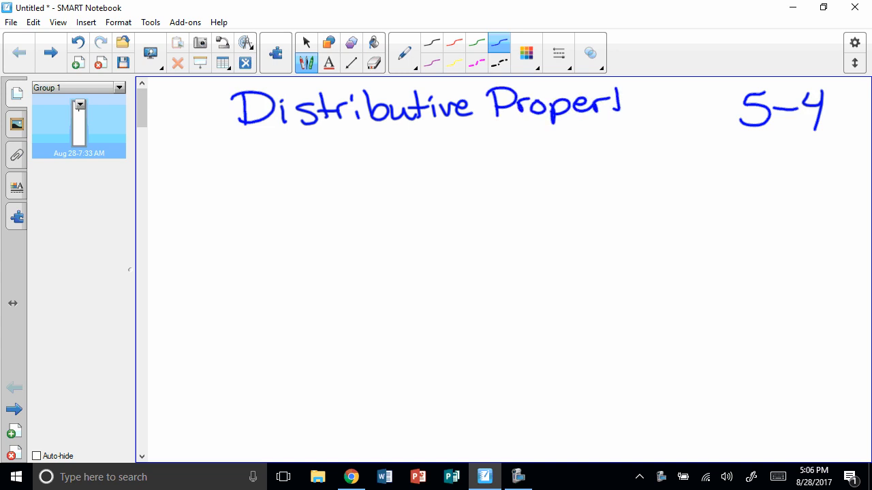
drag(606, 96, 643, 134)
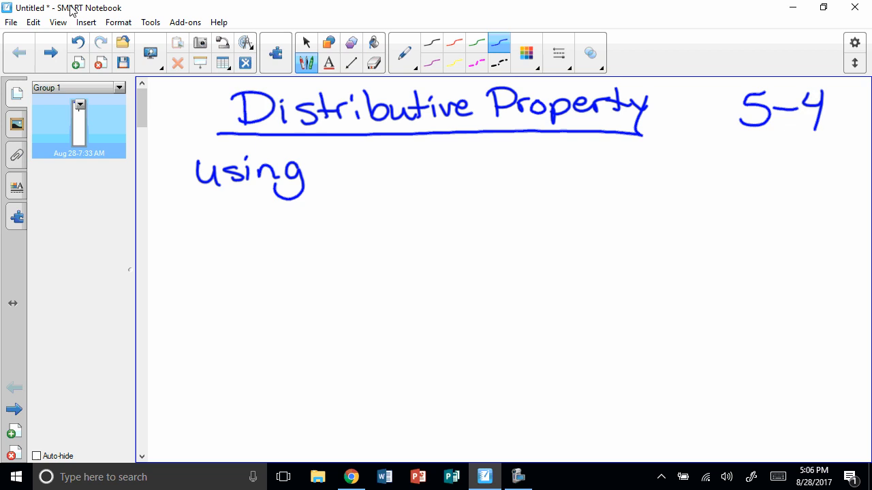
Write 'using multiplication over addition' below the title and begin the Simplify heading.
drag(330, 163, 420, 174)
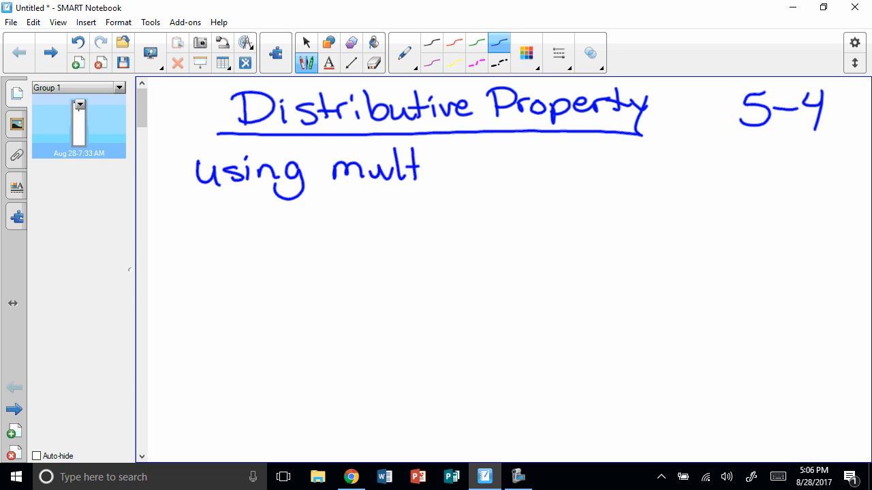
drag(422, 166, 501, 166)
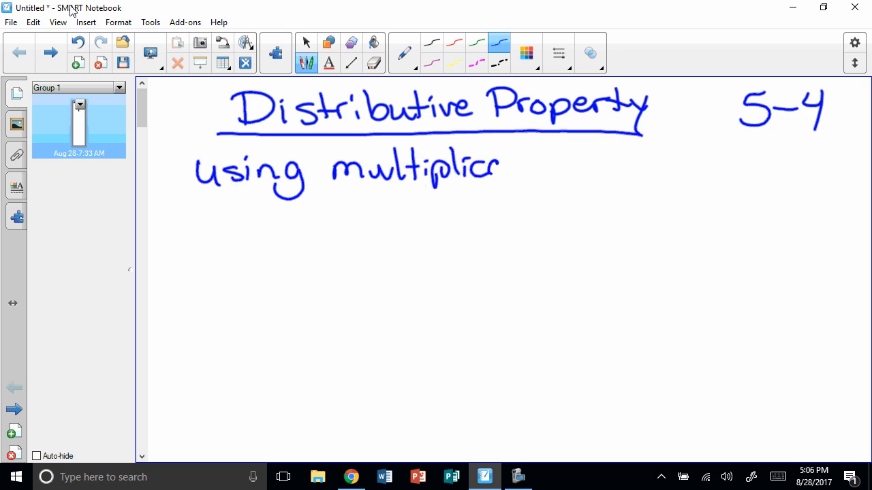
drag(501, 164, 610, 167)
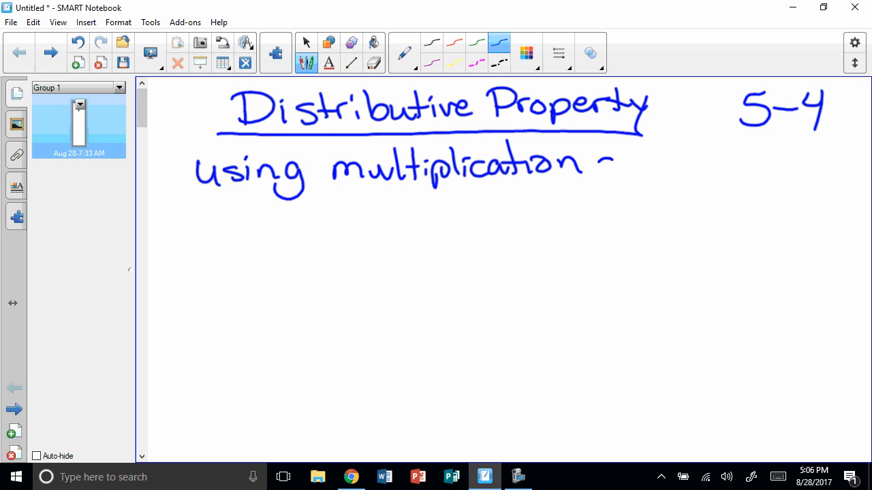
drag(613, 161, 688, 163)
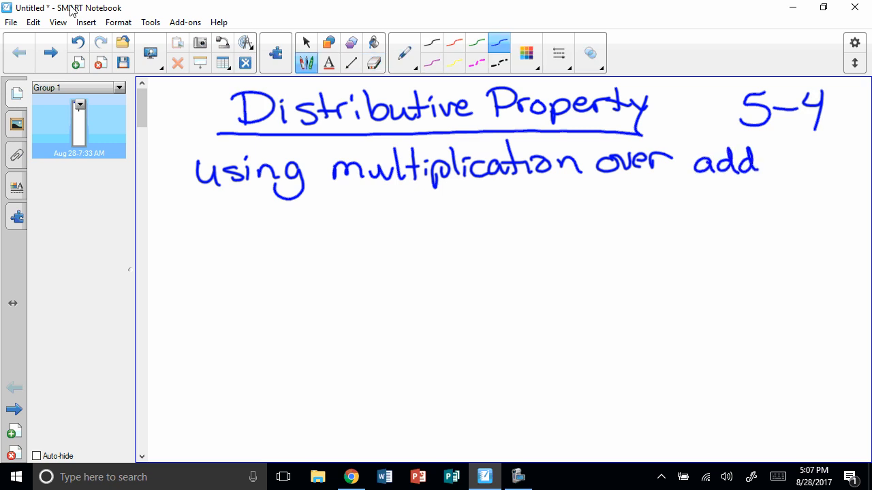
drag(756, 164, 845, 163)
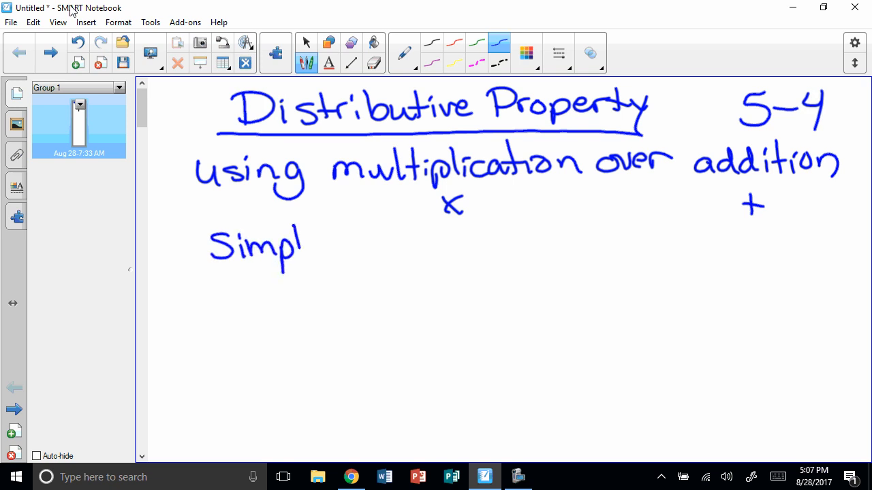
drag(307, 246, 361, 293)
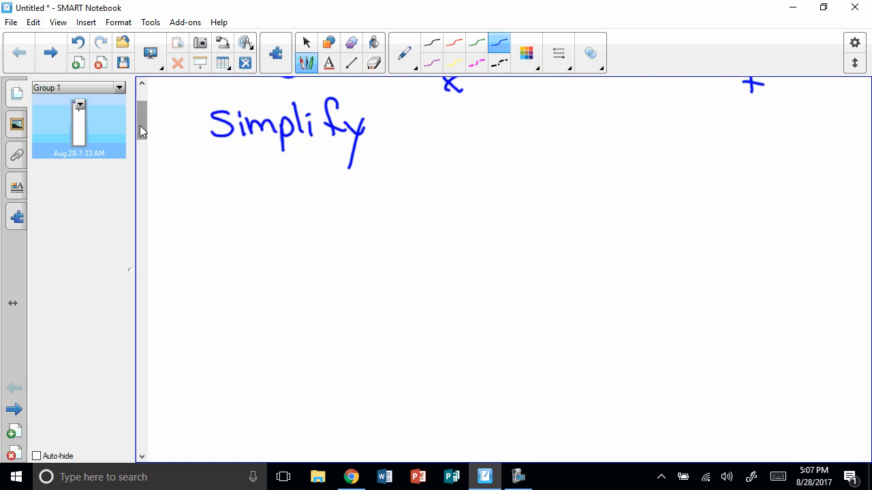
Write the example 5(x+2) in blue and draw red distribution arcs over it.
drag(229, 194, 251, 185)
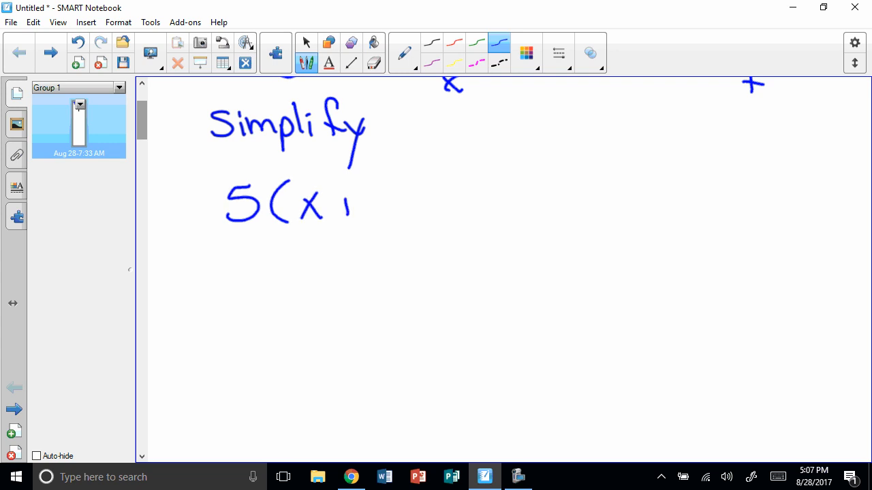
drag(347, 205, 415, 204)
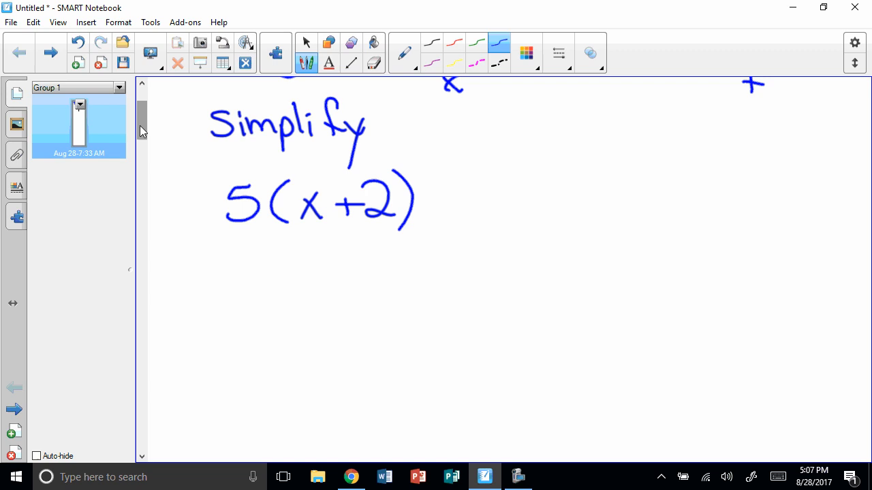
click(453, 42)
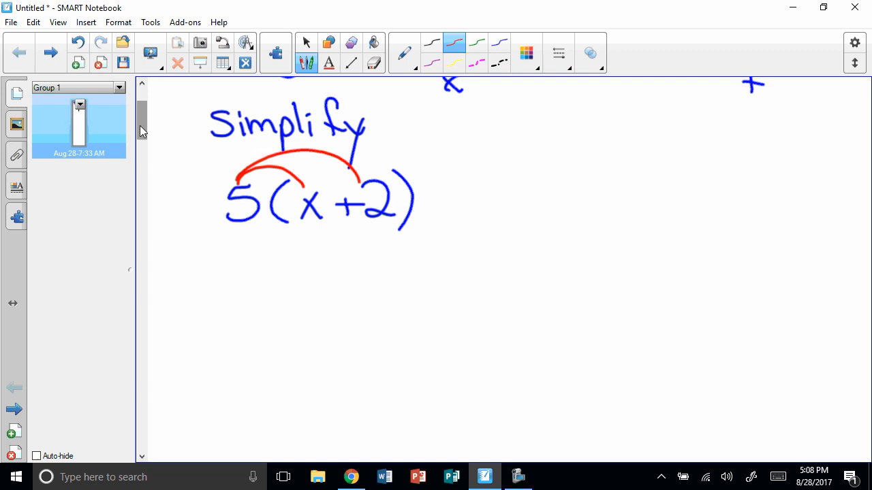
Back in blue ink, write the expanded answer = 5x + 10.
click(477, 42)
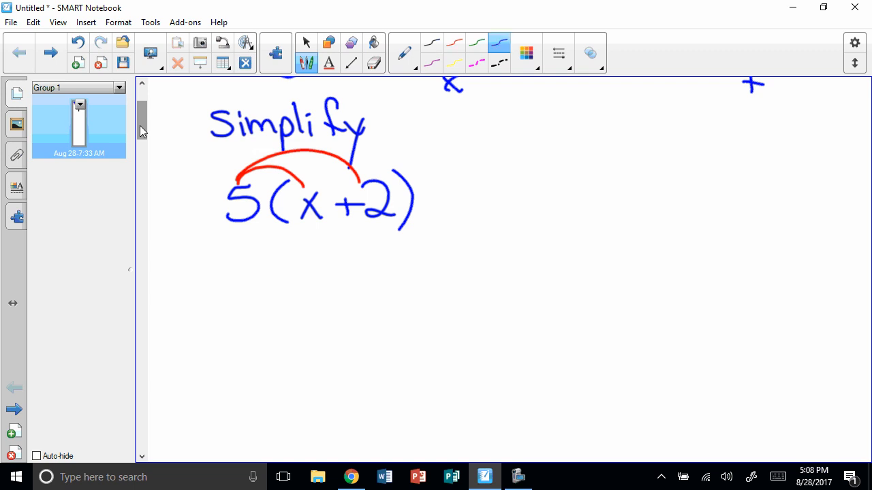
drag(429, 197, 466, 204)
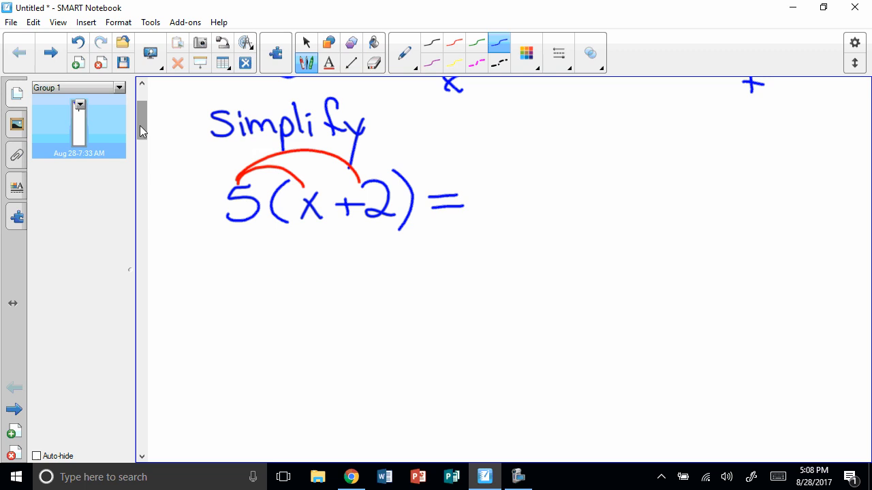
drag(470, 197, 534, 212)
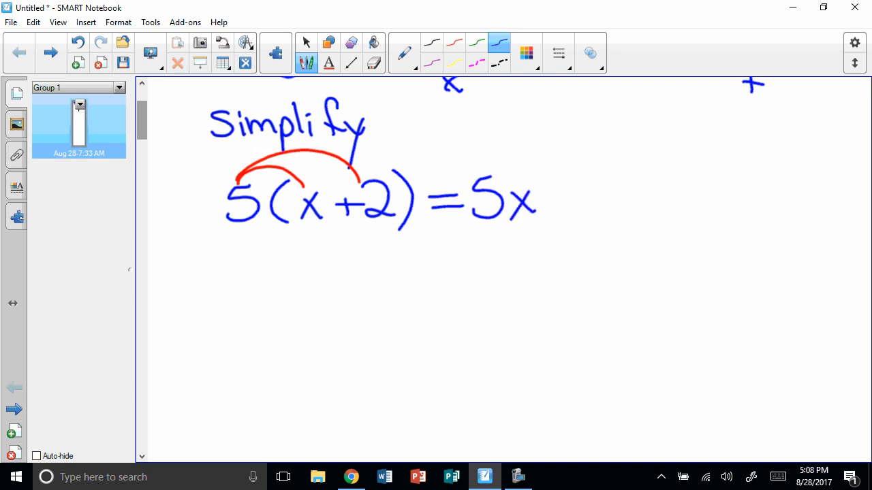
drag(551, 211, 627, 190)
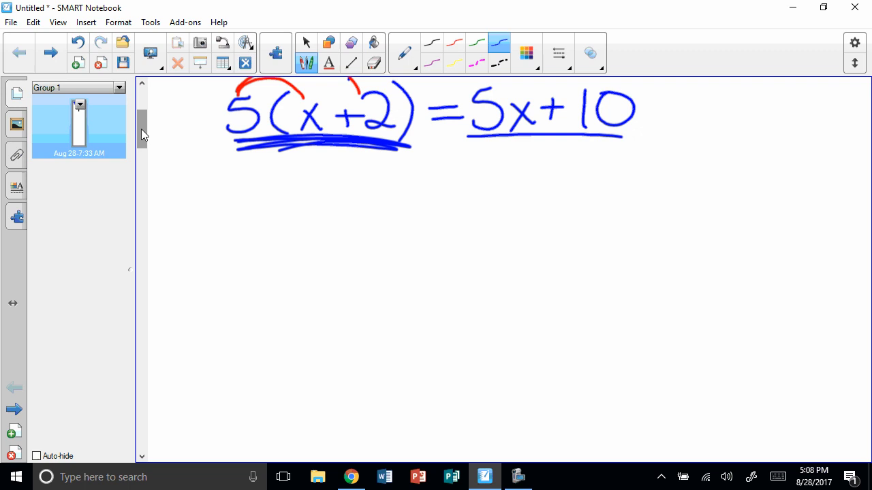
Write 7(m+4) with purple distribution arcs and its answer = 7m + 28.
drag(234, 184, 256, 218)
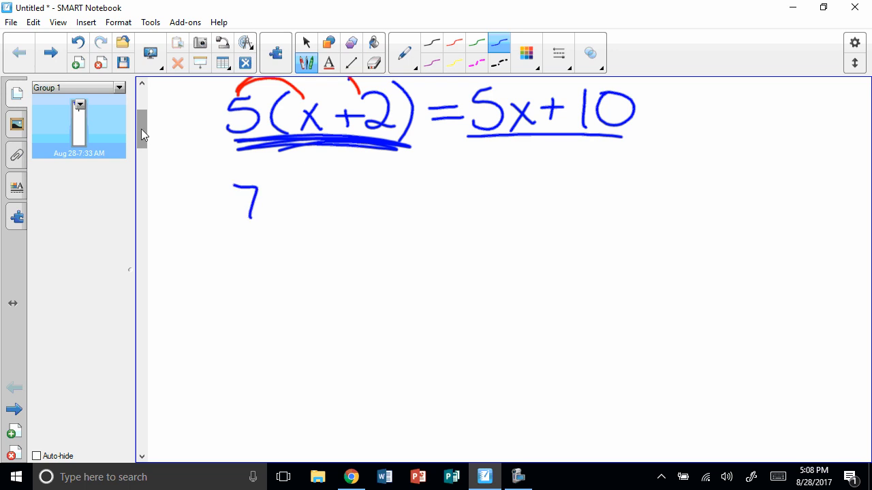
drag(270, 191, 324, 211)
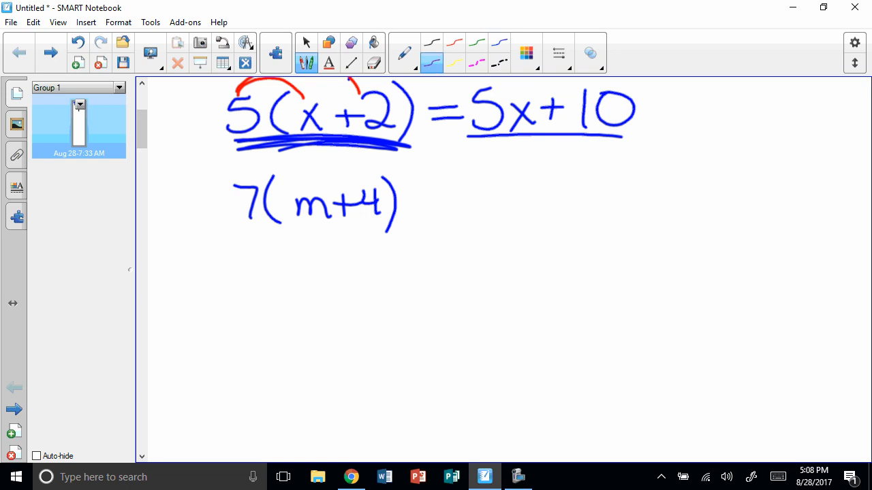
drag(238, 183, 300, 184)
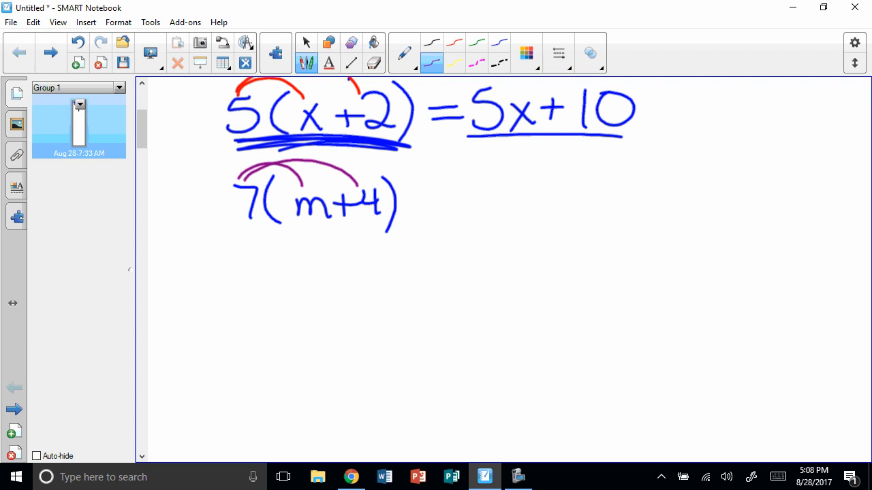
drag(420, 197, 453, 204)
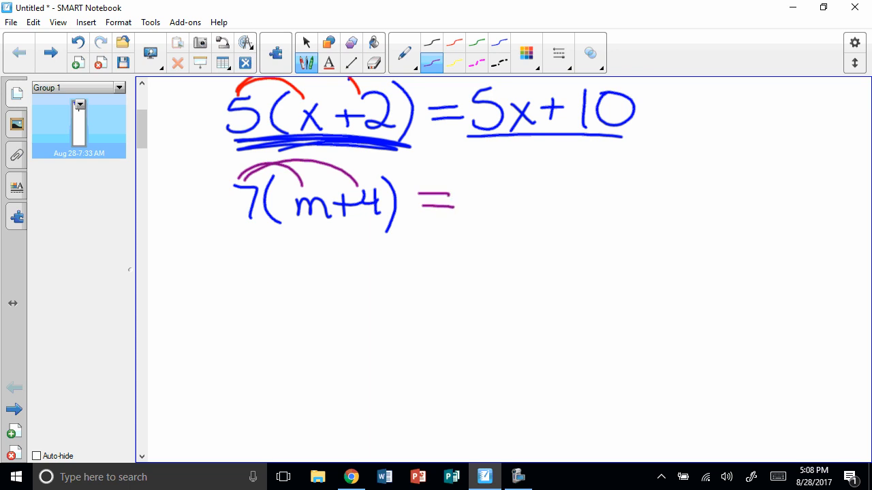
drag(477, 190, 531, 218)
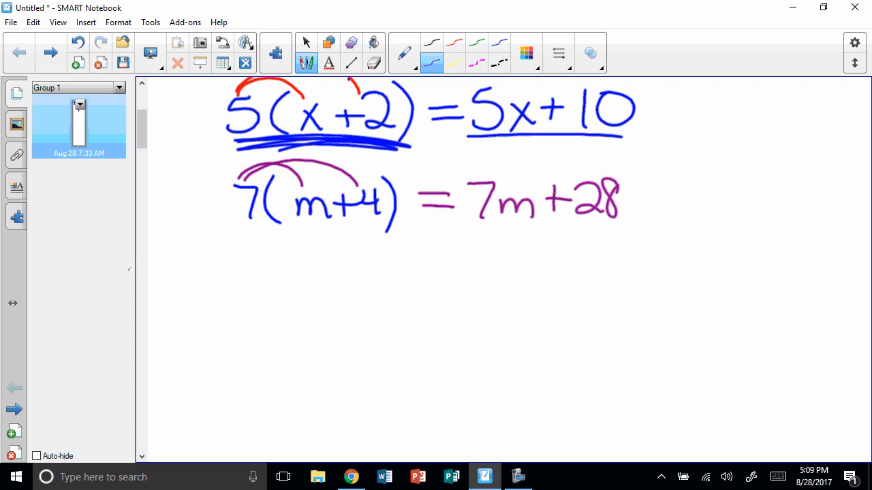
Write 10(x − 10) with arcs and expand it to 10x − 100.
drag(229, 245, 228, 282)
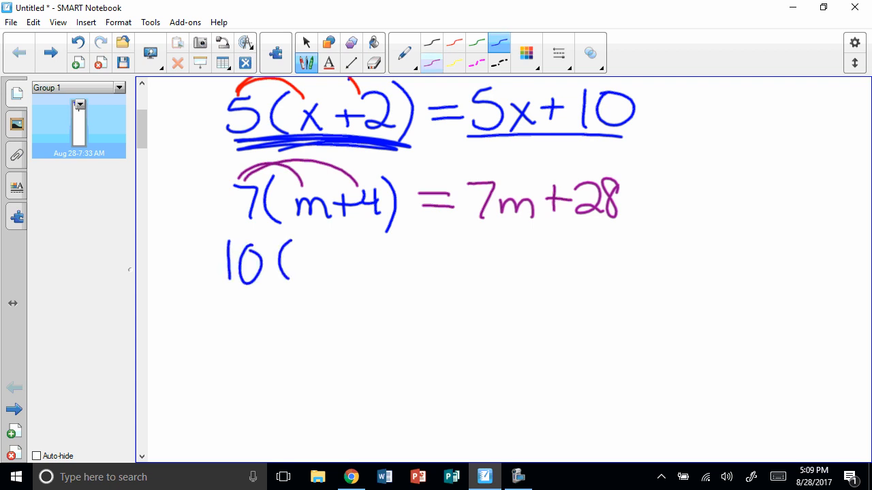
drag(293, 261, 382, 266)
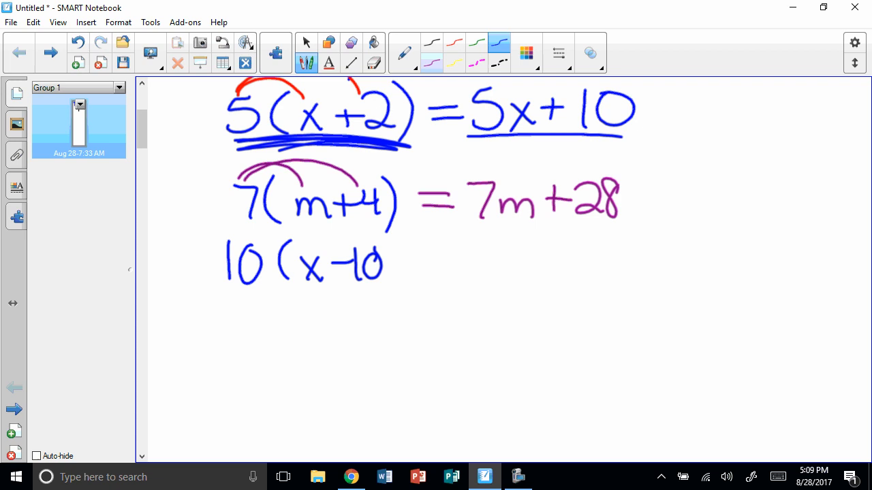
drag(392, 245, 402, 302)
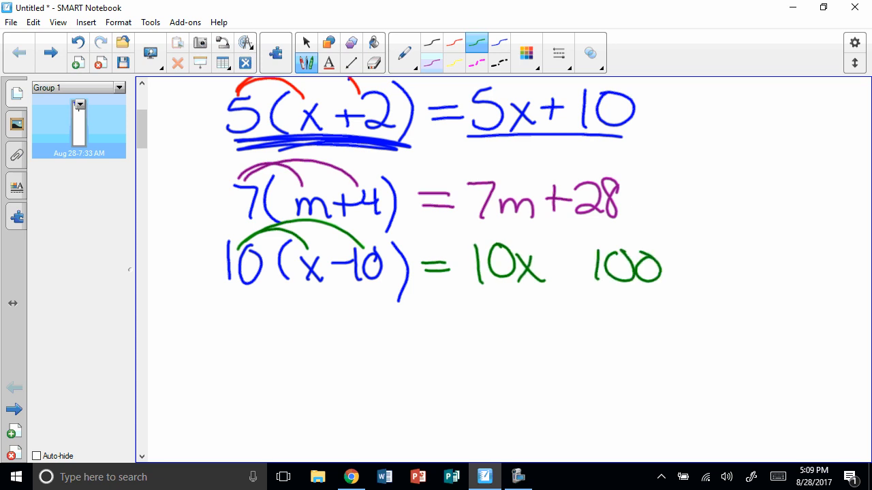
drag(538, 265, 579, 265)
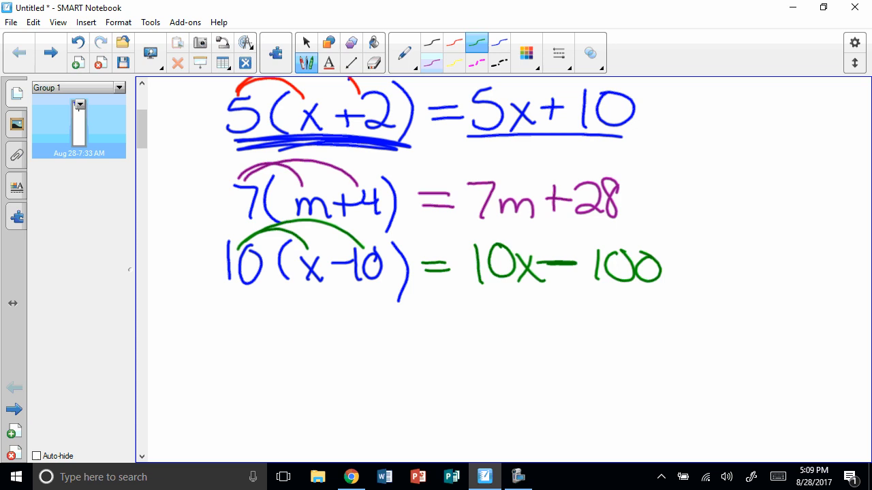
scroll(down, 3)
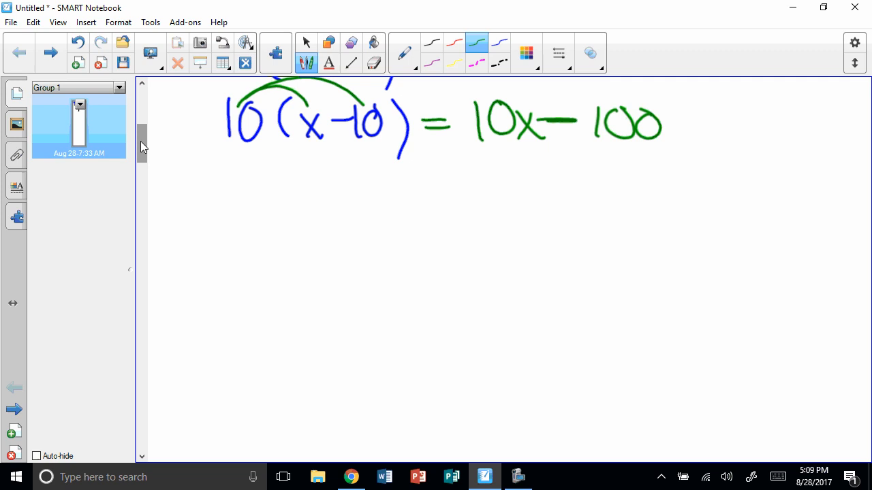
Write (y + 7)9 with arcs from the 9 and its answer 9y + 63.
drag(252, 166, 246, 218)
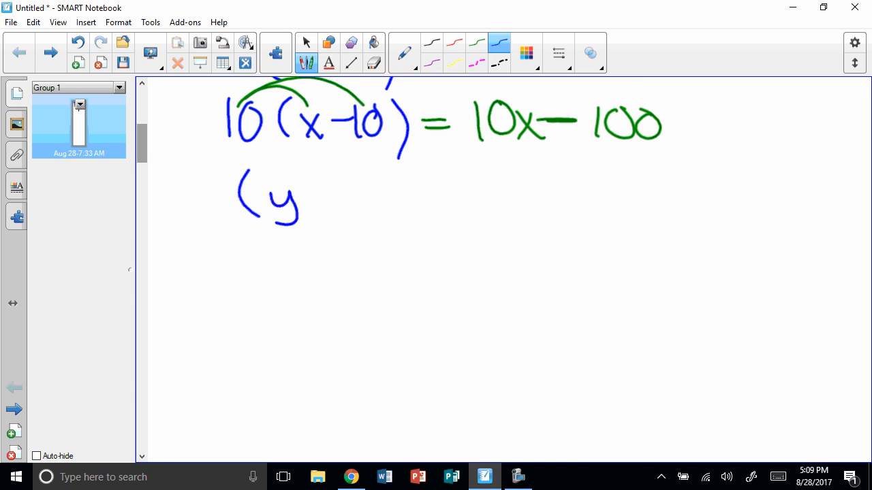
drag(299, 198, 382, 204)
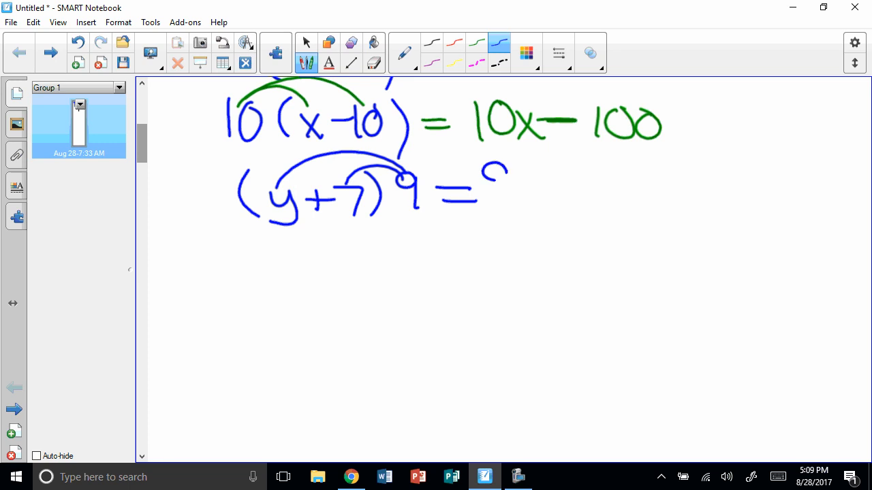
drag(491, 177, 538, 218)
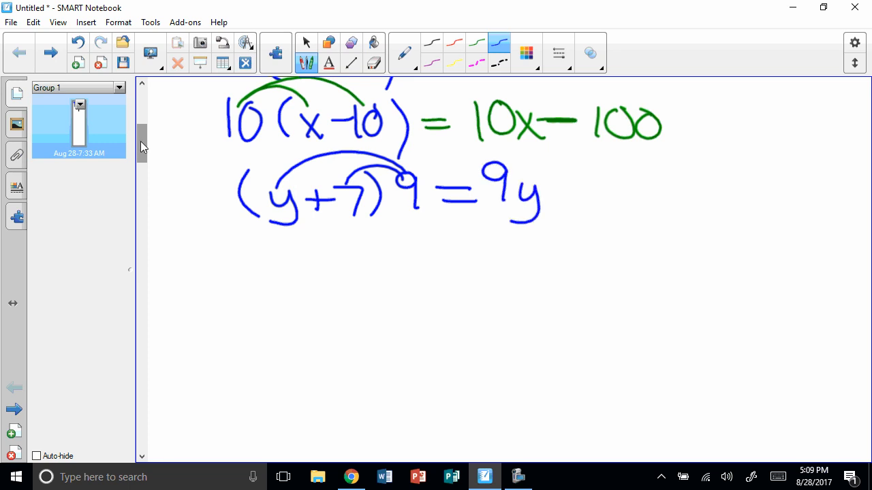
drag(616, 175, 622, 193)
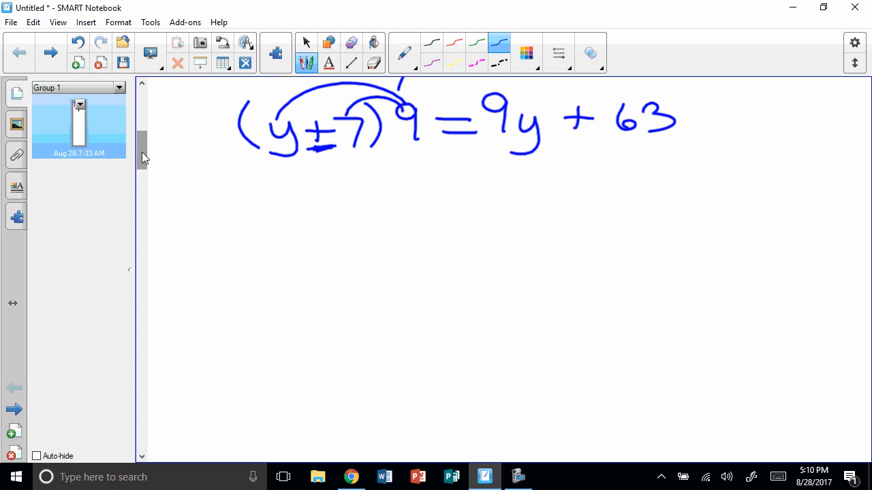
Write 4(2x + 7) =, draw red arcs, and expand it to 8x + 28.
drag(243, 191, 279, 225)
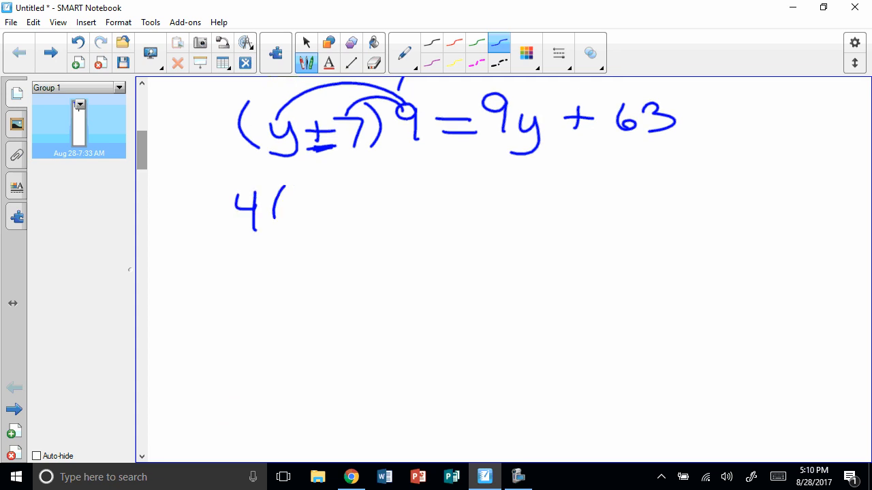
drag(272, 204, 375, 204)
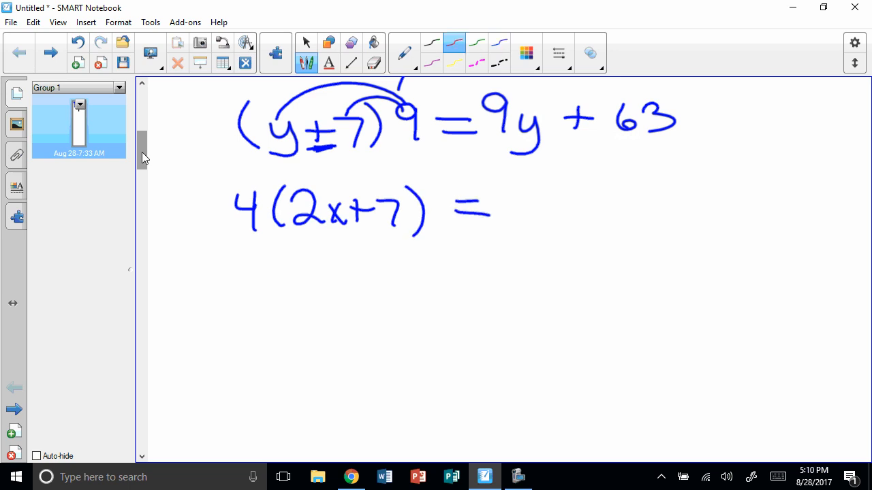
drag(238, 183, 313, 177)
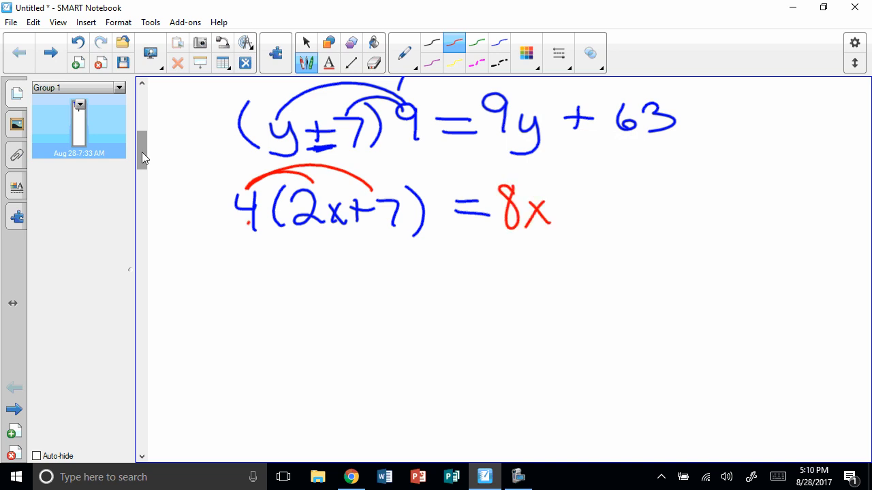
drag(629, 191, 624, 211)
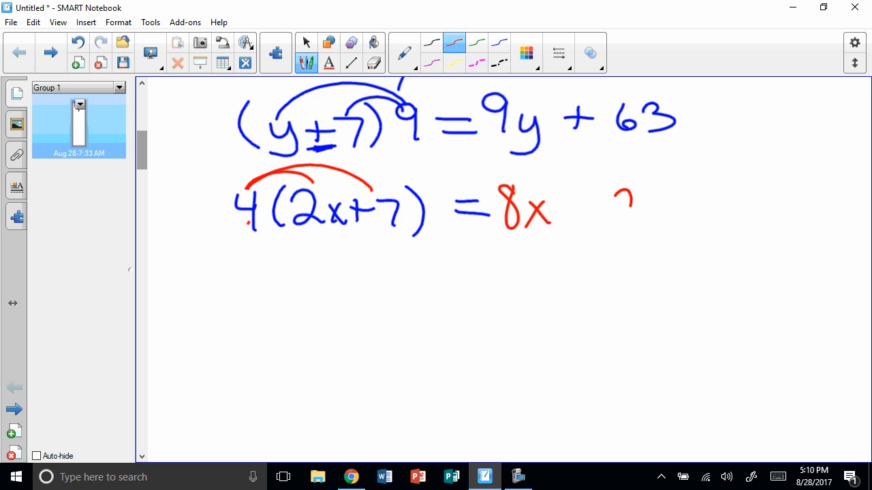
drag(572, 207, 654, 207)
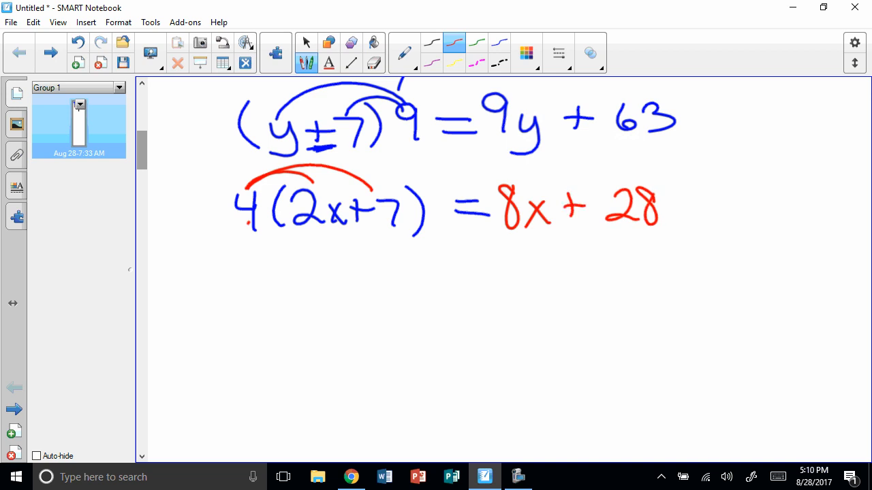
mouse_move(143, 156)
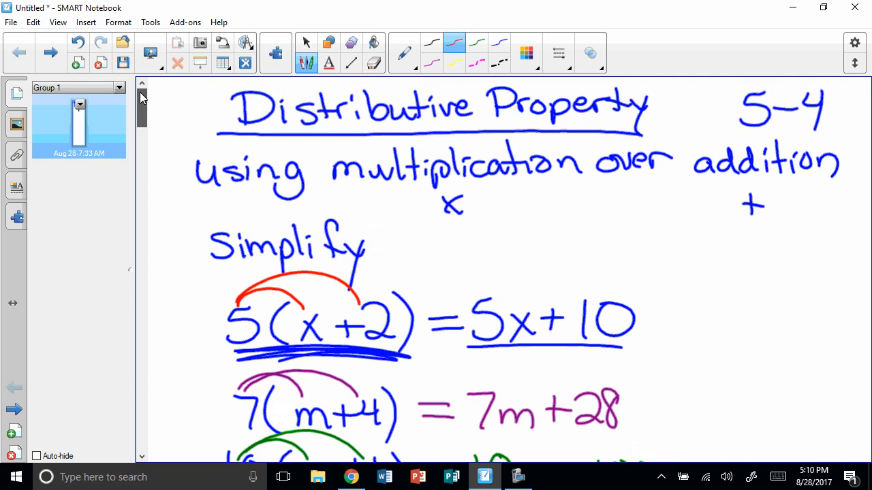
scroll(down, 3)
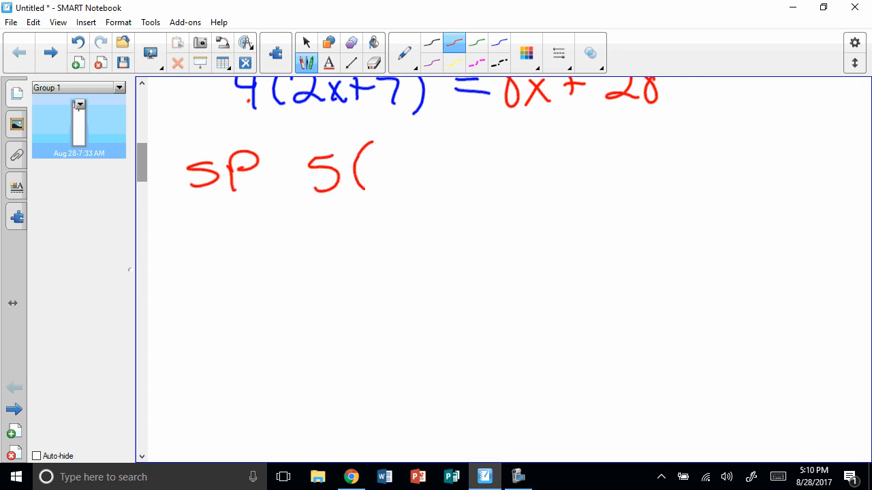
Finish the practice problem SP 5(x − 3) in red with a dividing line beneath it.
drag(379, 166, 450, 171)
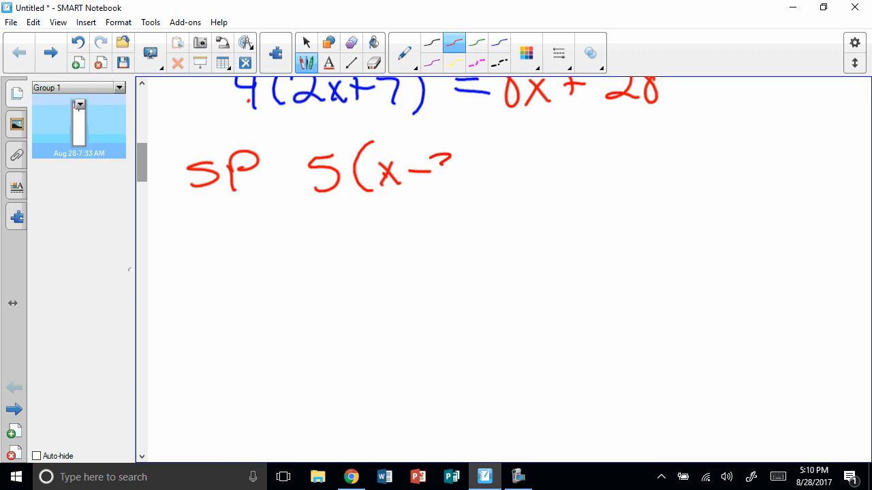
drag(450, 156, 484, 198)
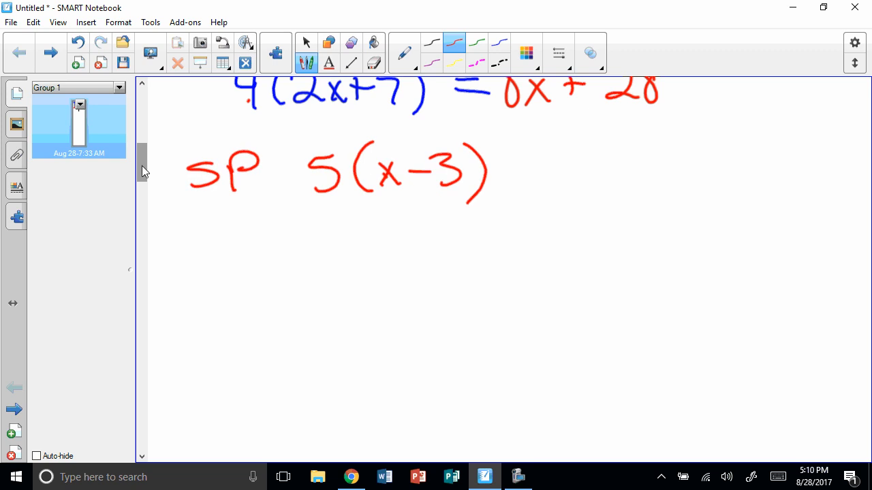
drag(161, 252, 608, 256)
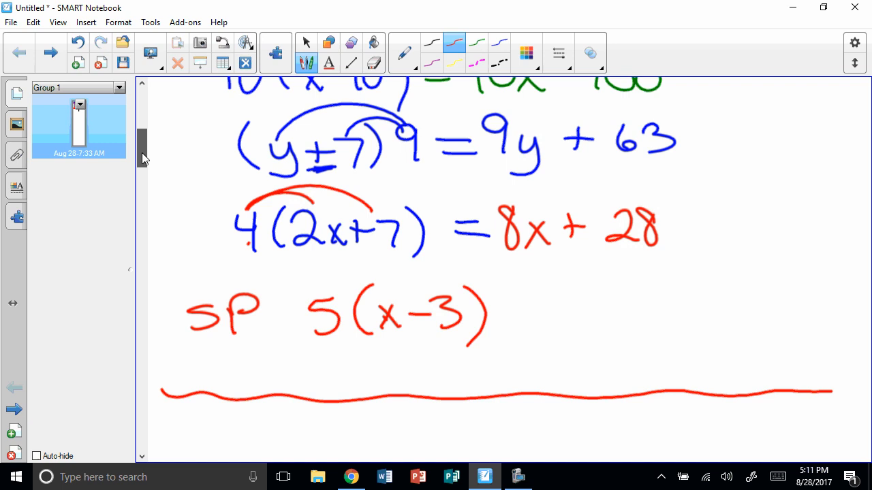
scroll(down, 3)
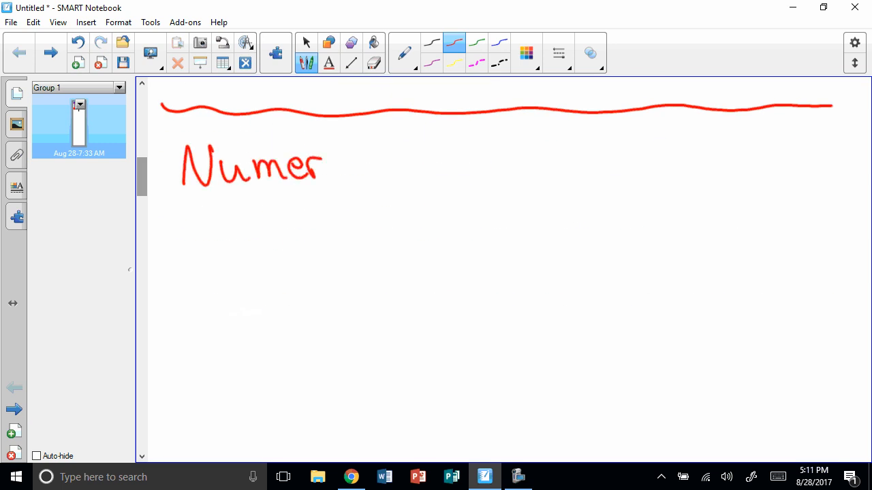
Under 'Numerical:', write 4(37) = 4(30+7) with arcs, then 120 + 28 = 148.
drag(327, 166, 402, 166)
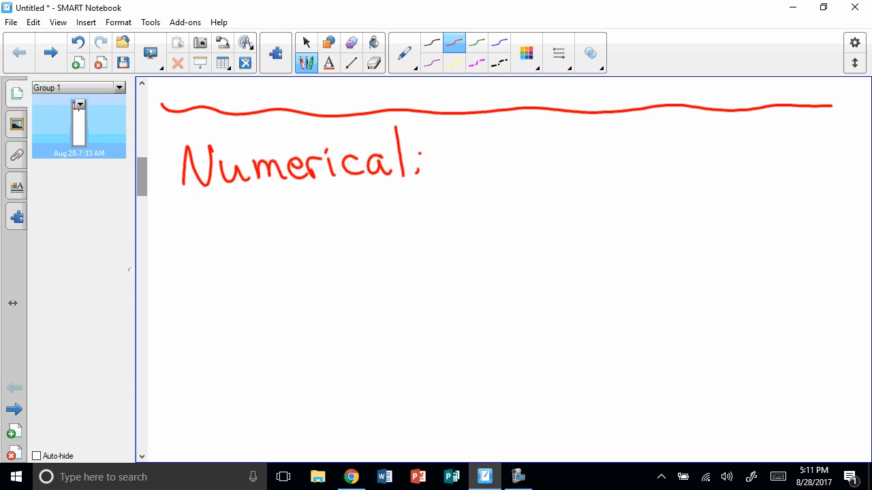
drag(218, 207, 275, 248)
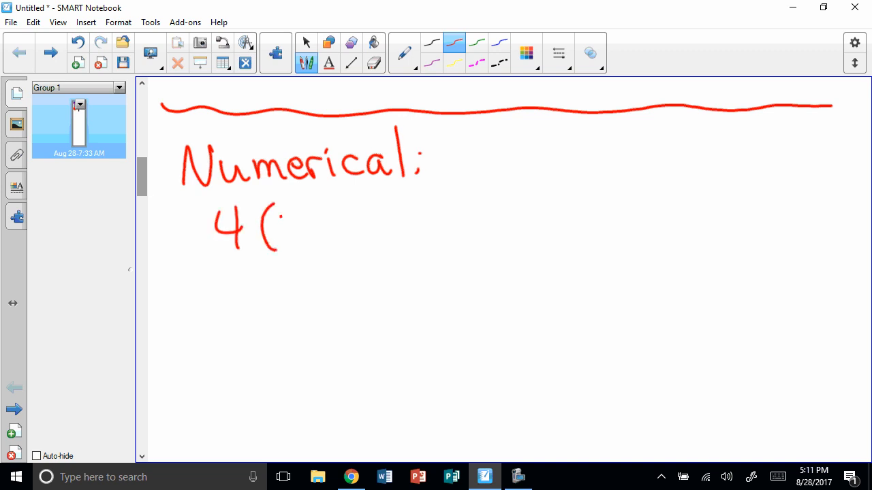
drag(279, 232, 381, 238)
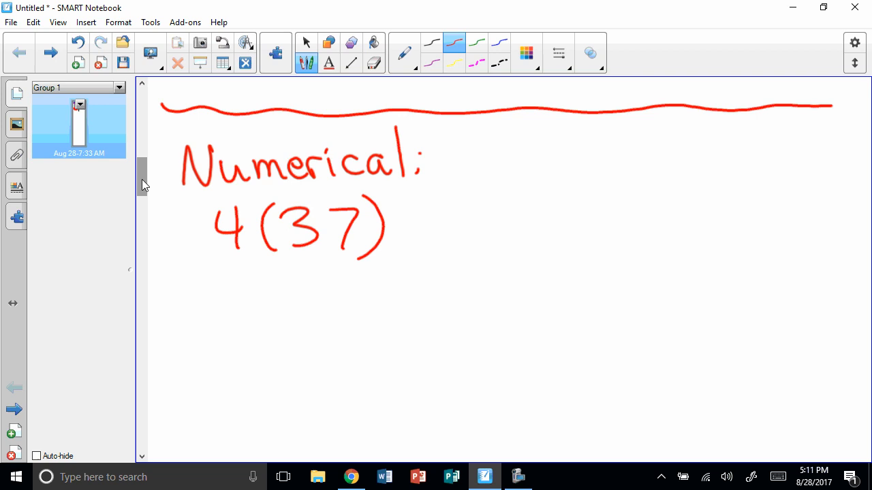
drag(408, 225, 456, 212)
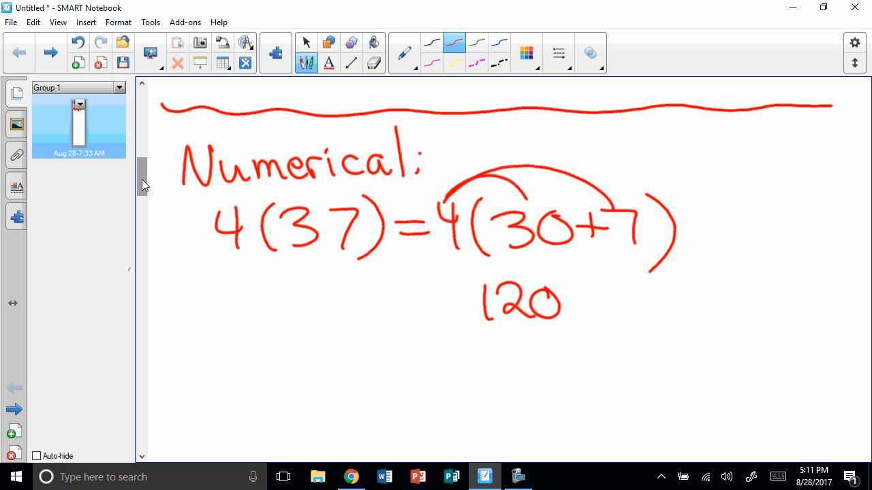
drag(569, 302, 651, 302)
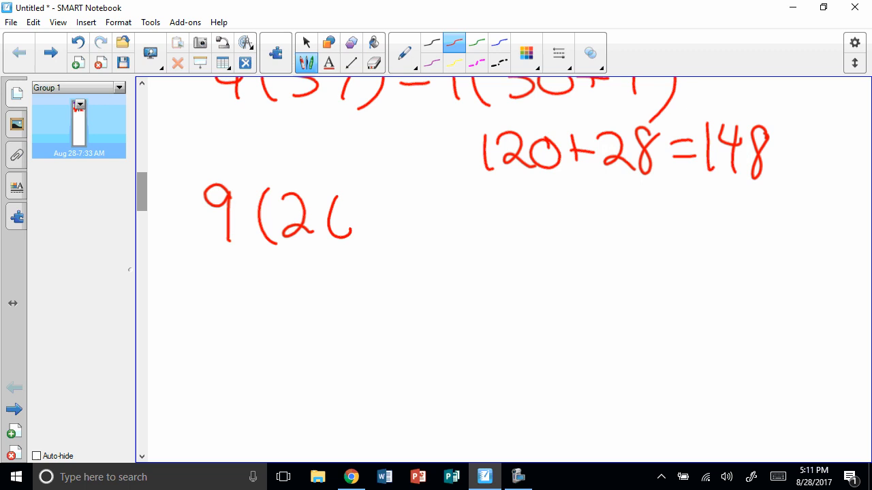
Write 9(26) = 9(20+6), draw distribution arcs and write 180 + 54.
drag(334, 204, 378, 245)
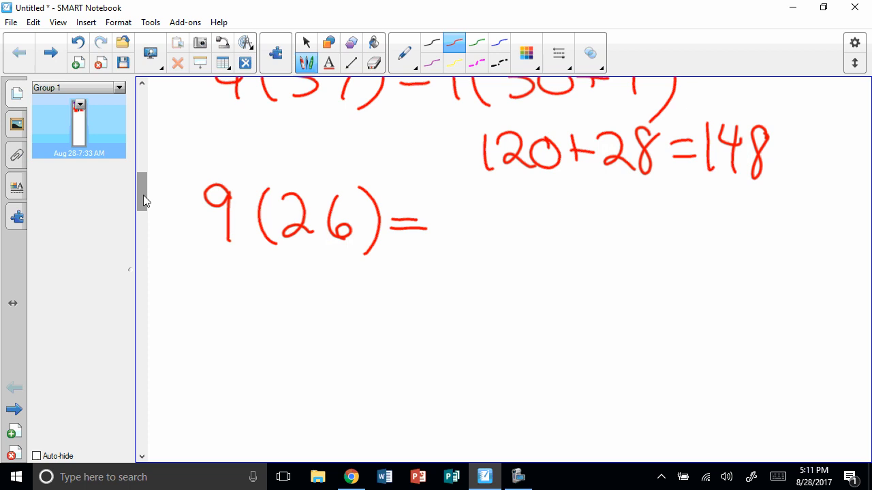
drag(450, 197, 518, 232)
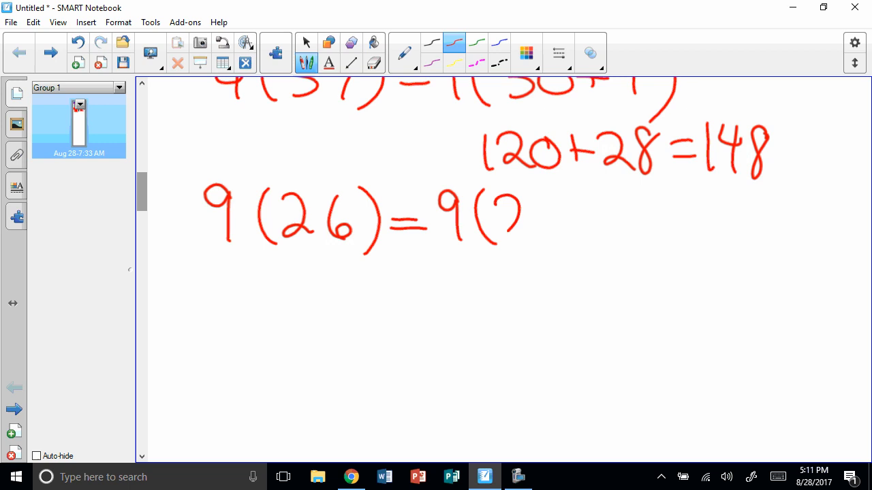
drag(491, 218, 620, 218)
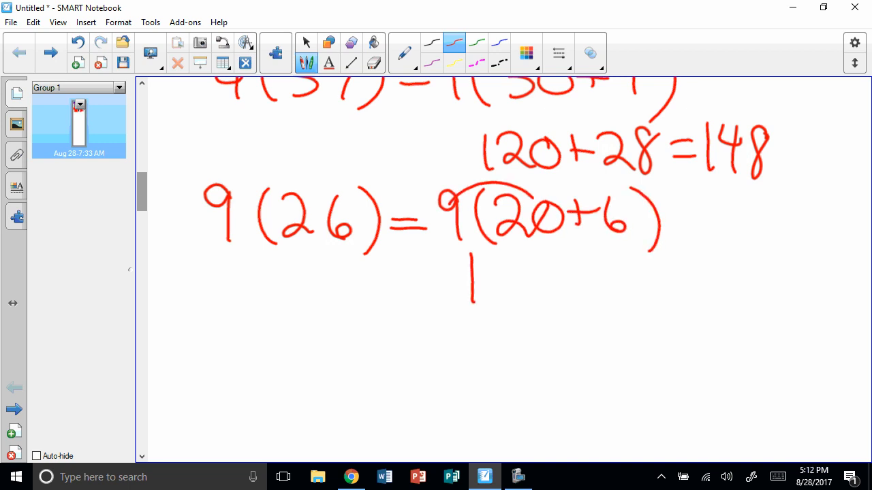
drag(470, 259, 545, 300)
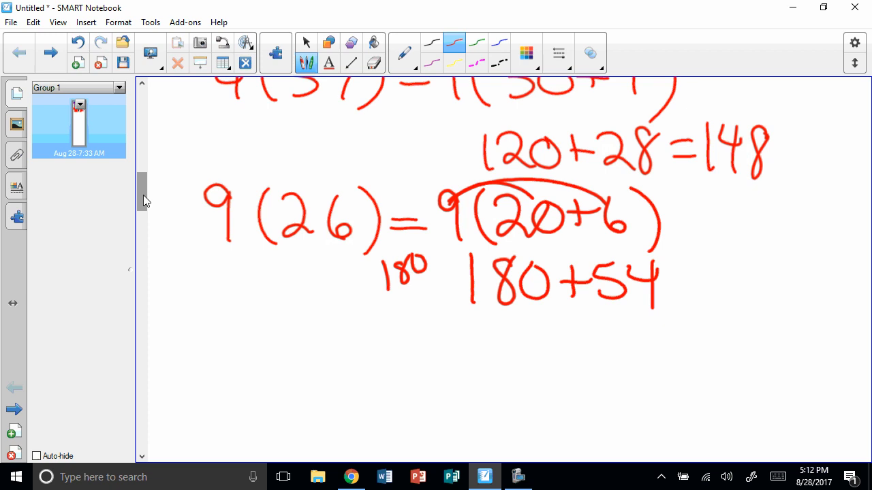
Add 180 and 54 on the side to get 234, then start the next example with a 6.
drag(388, 280, 436, 321)
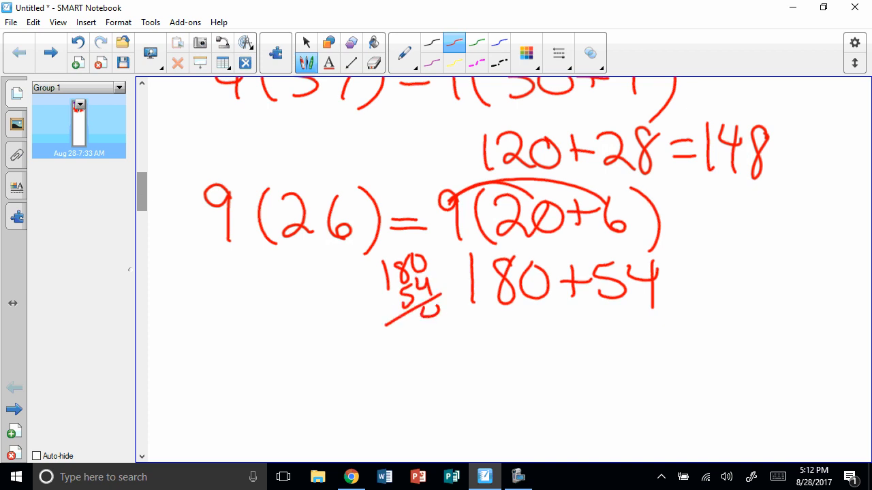
drag(524, 327, 579, 348)
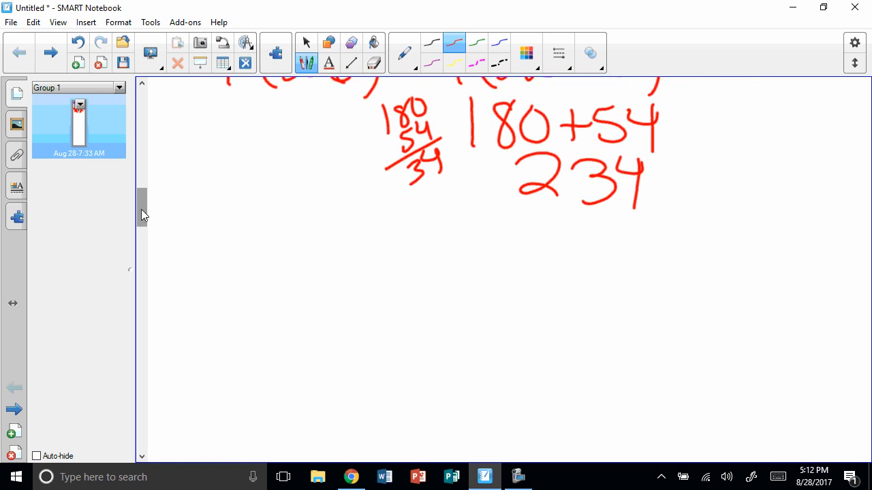
drag(218, 225, 235, 259)
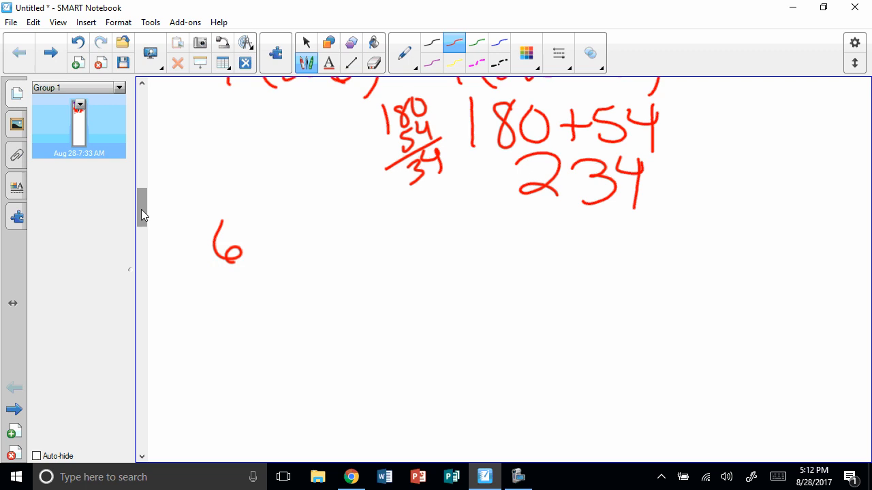
Write 6(232) = 6(200+30+2) in red.
drag(258, 252, 368, 252)
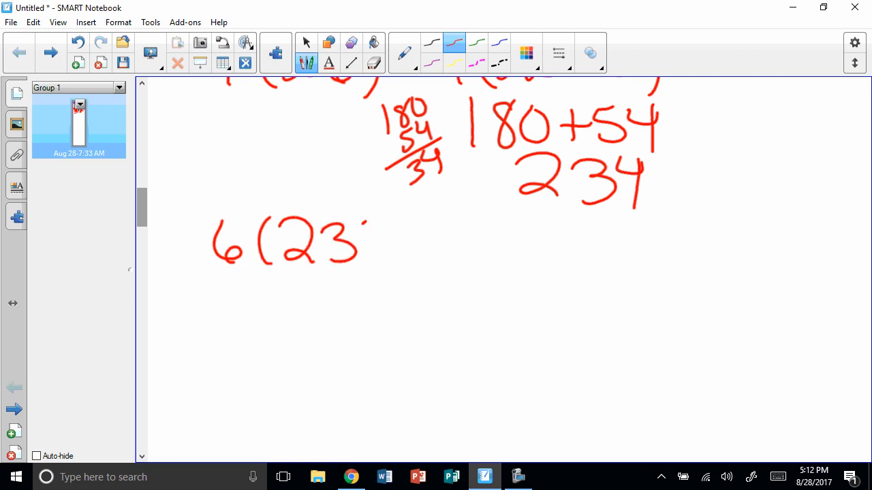
drag(367, 231, 408, 266)
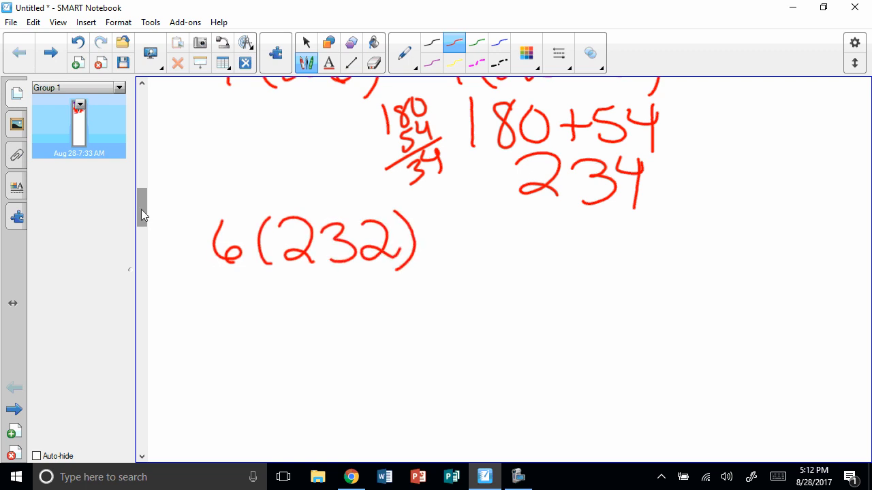
drag(429, 243, 460, 243)
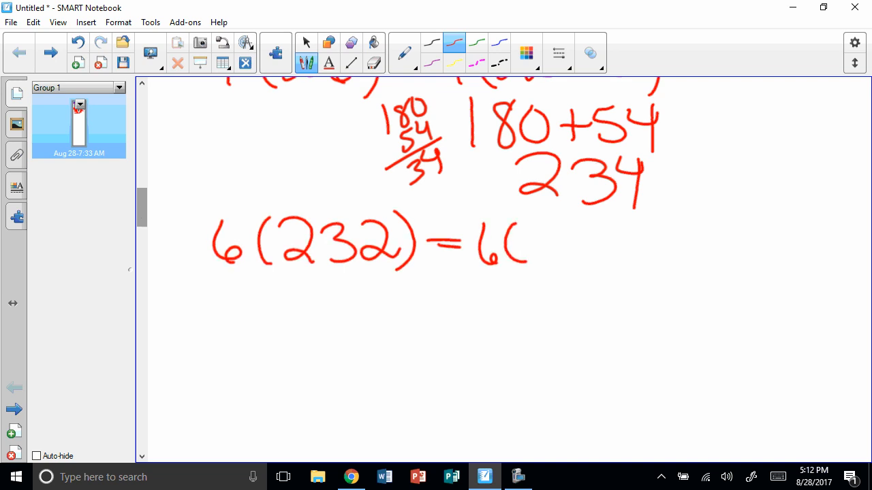
drag(521, 245, 627, 248)
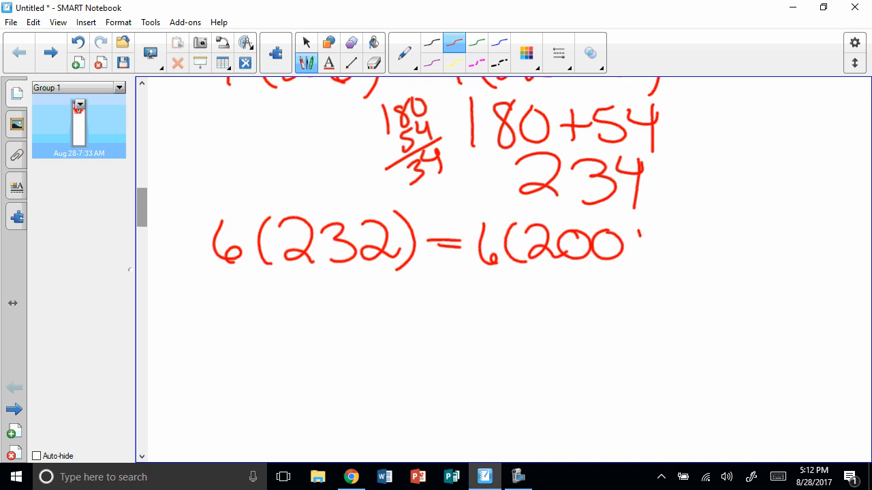
drag(629, 238, 719, 245)
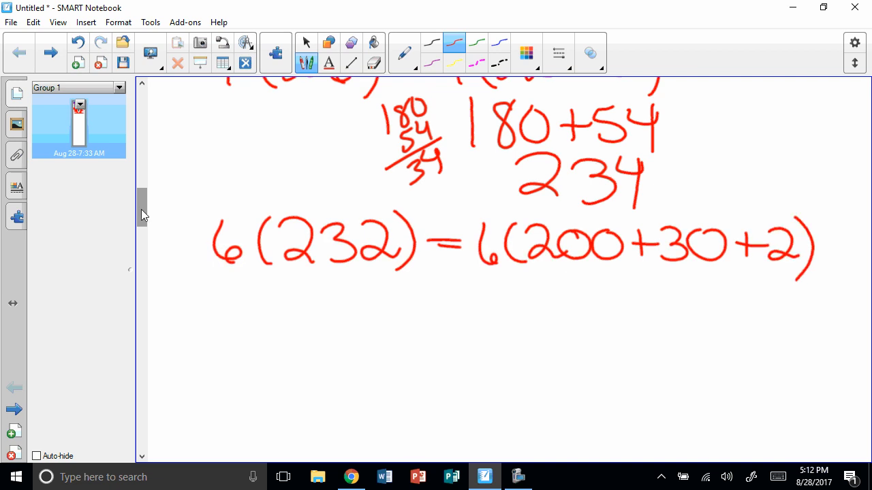
In blue, draw arcs and expand to 1200 + 180 + 12 = 1380 + 12 = 1392.
drag(477, 218, 537, 213)
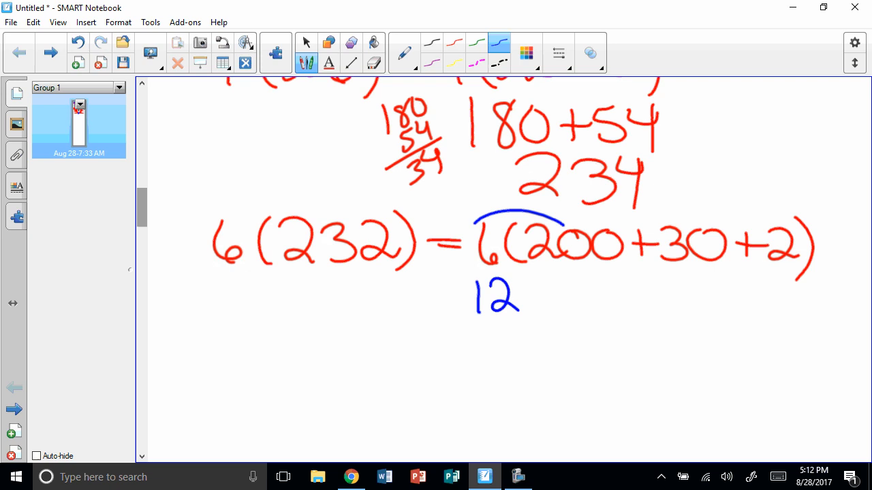
drag(525, 300, 640, 297)
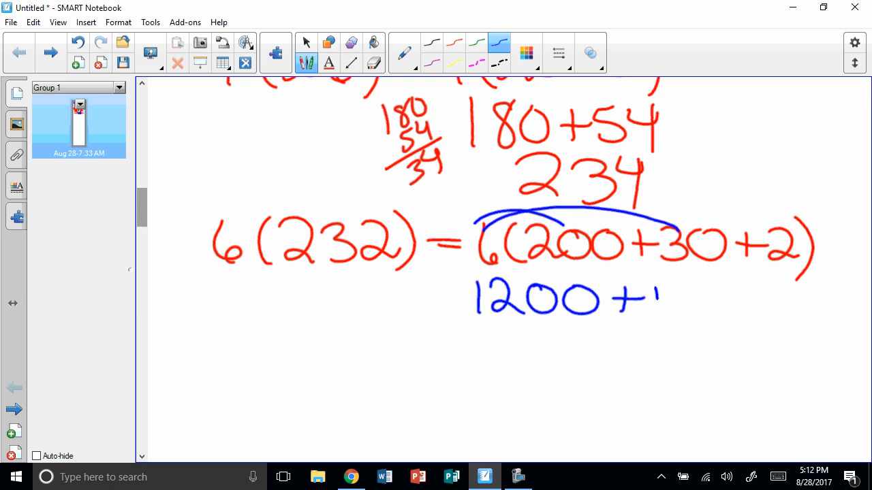
drag(657, 299, 743, 307)
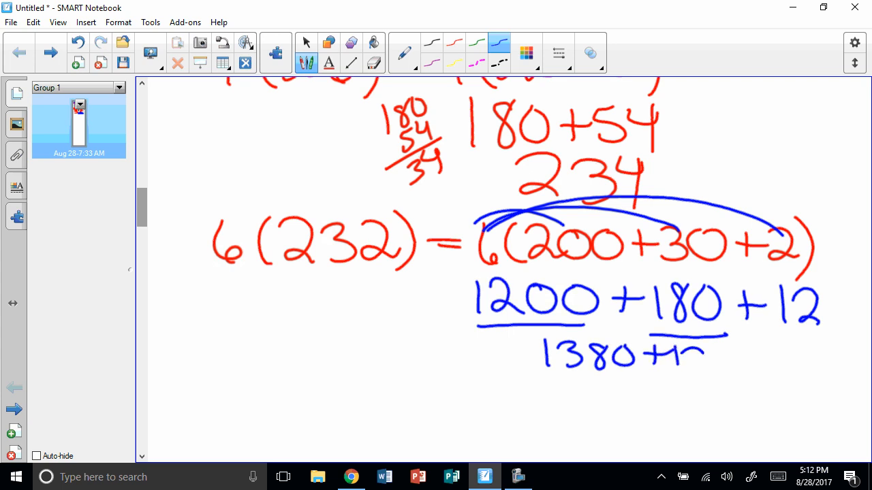
drag(600, 382, 667, 398)
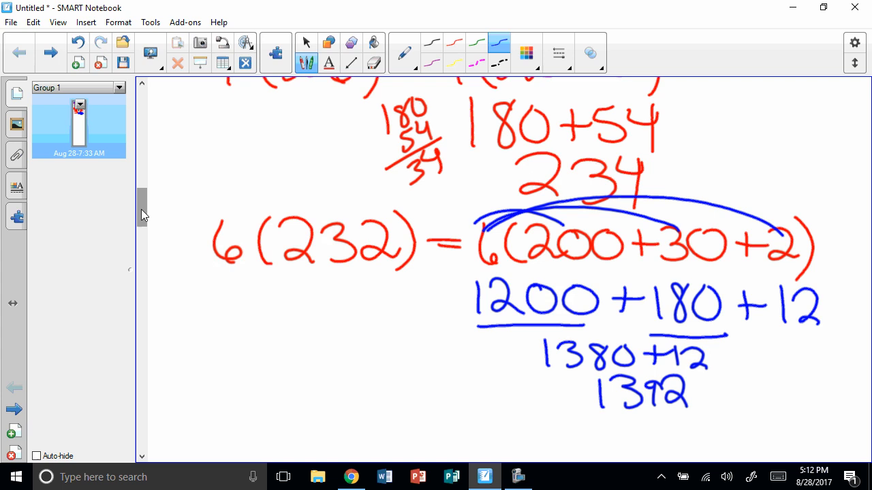
scroll(down, 3)
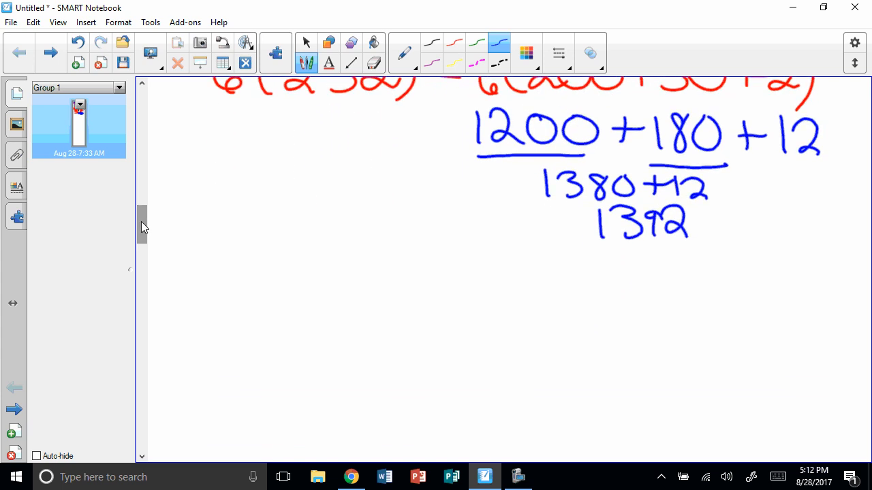
Write the practice problem 5(72) = in blue below the 1392 result.
drag(245, 245, 302, 286)
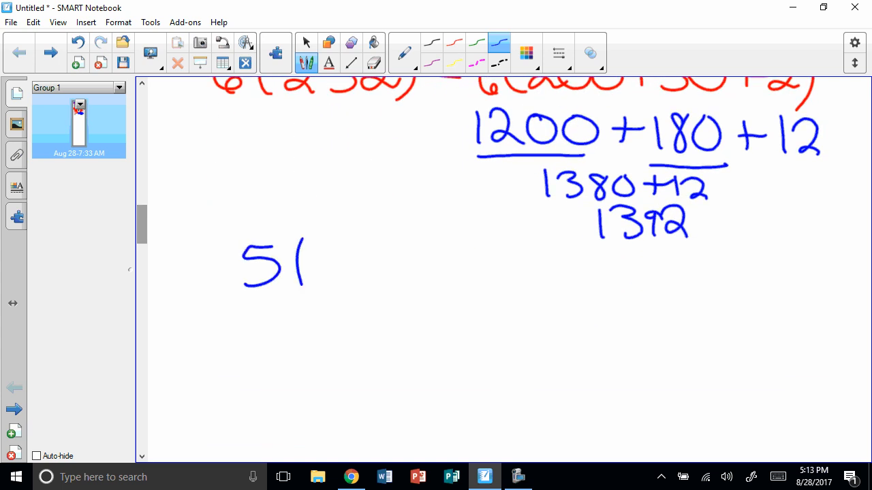
drag(299, 259, 409, 273)
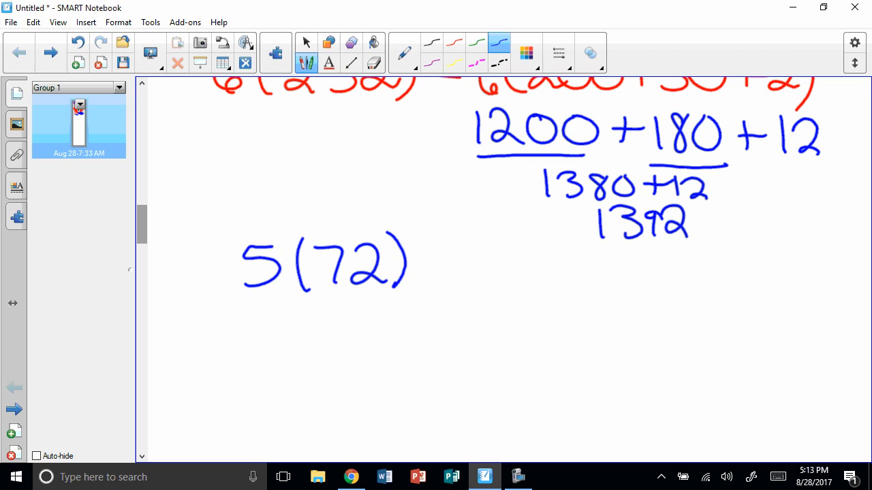
drag(417, 261, 439, 272)
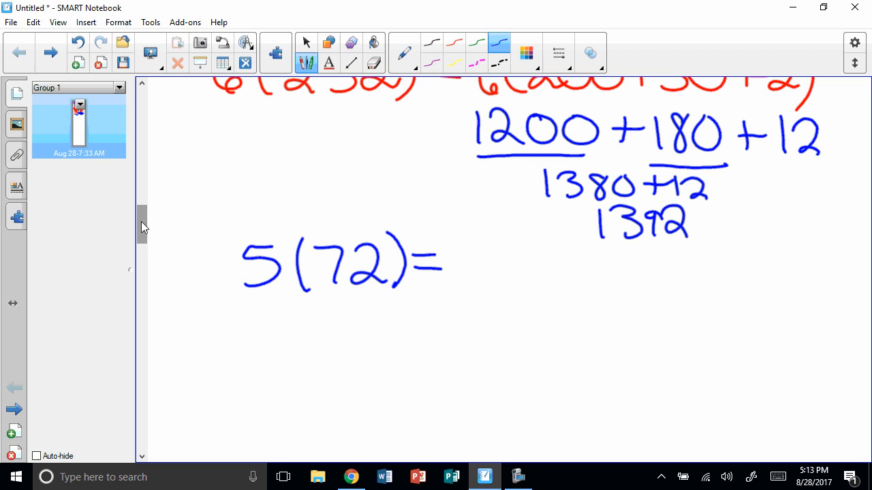
Add the label 'Eval' beside the Numerical heading, then return to the practice problem.
scroll(down, 3)
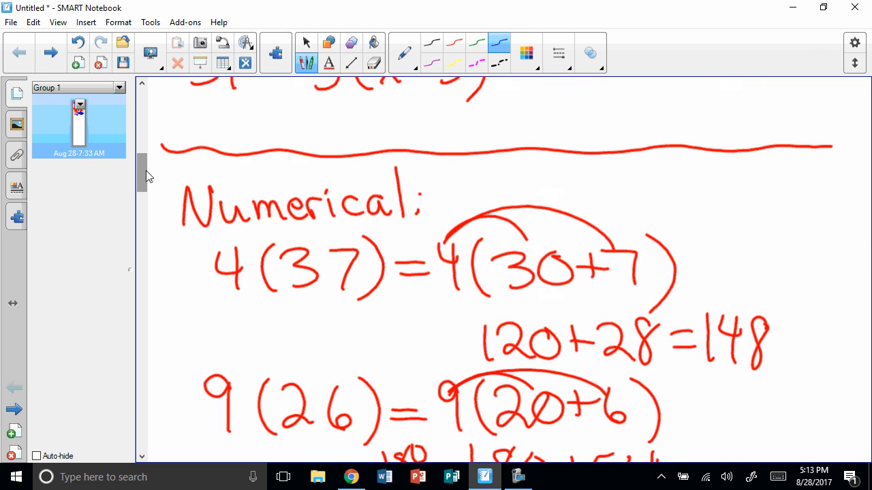
drag(460, 174, 484, 169)
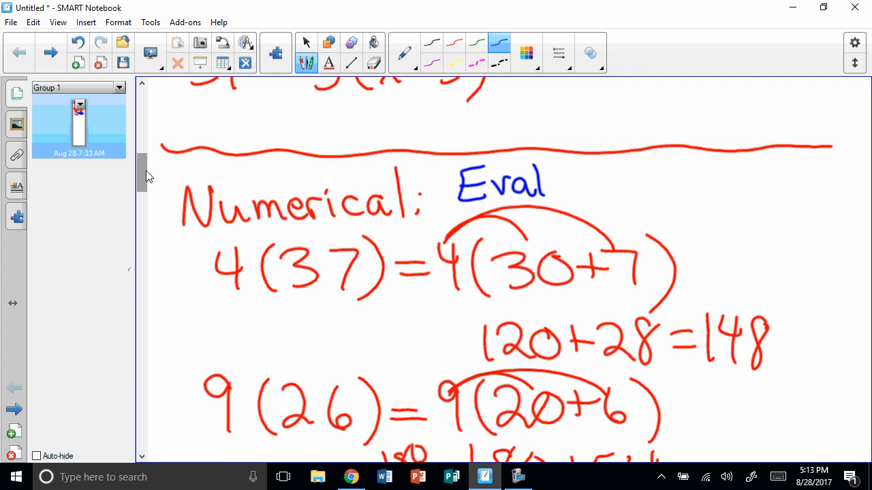
drag(559, 177, 599, 191)
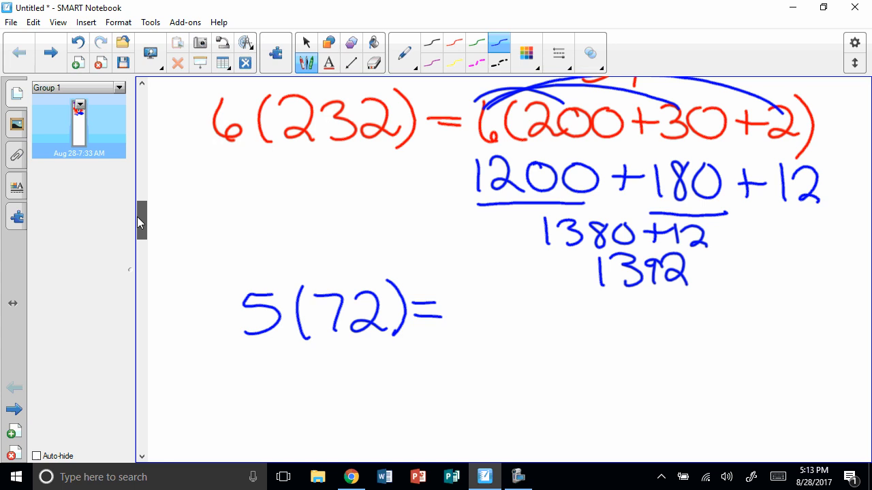
scroll(down, 3)
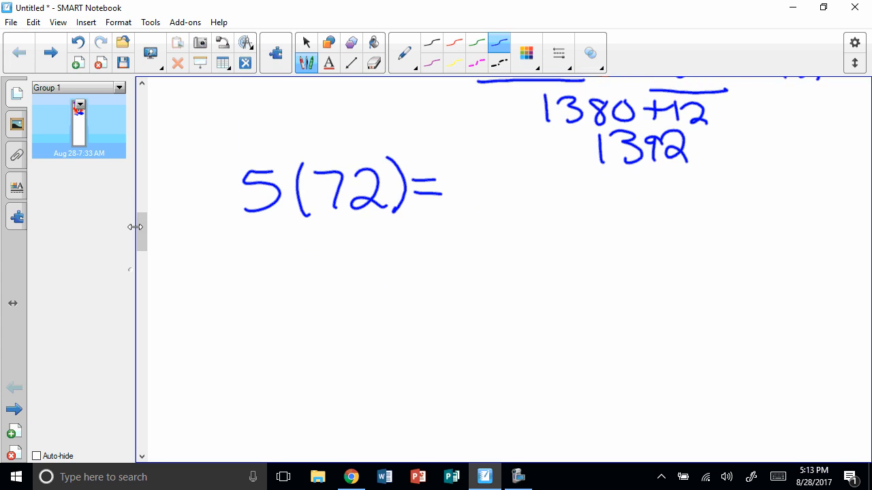